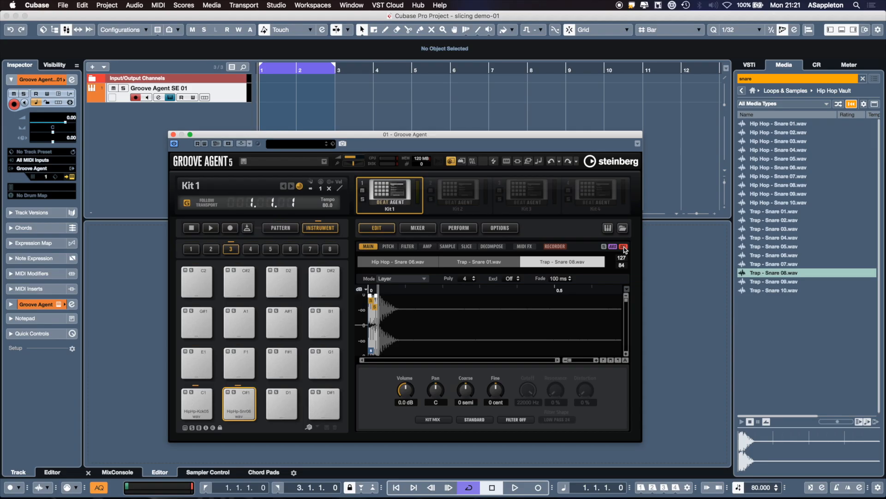
mouse_move(624, 245)
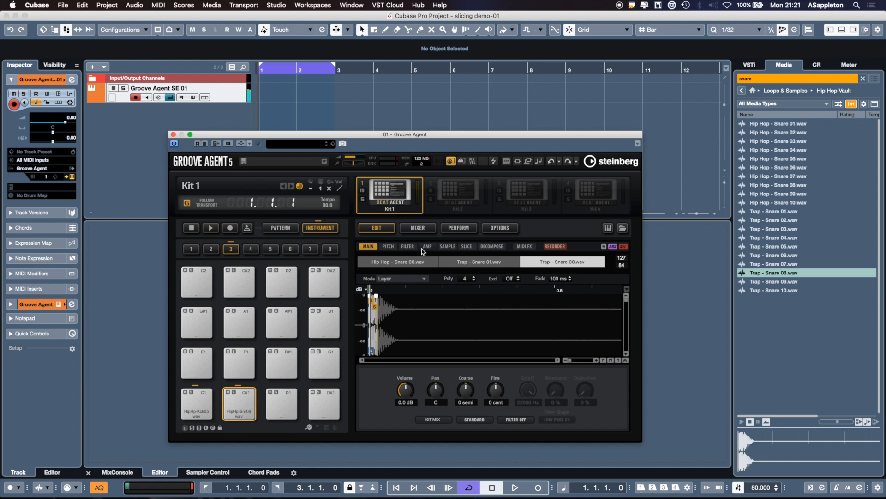
Show the filter envelope and controls for the selected Trap - Snare 08 layer
click(407, 245)
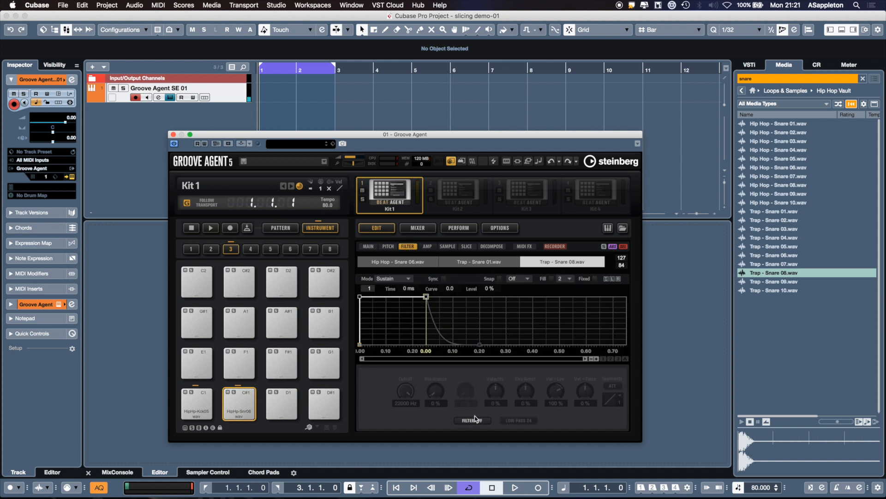